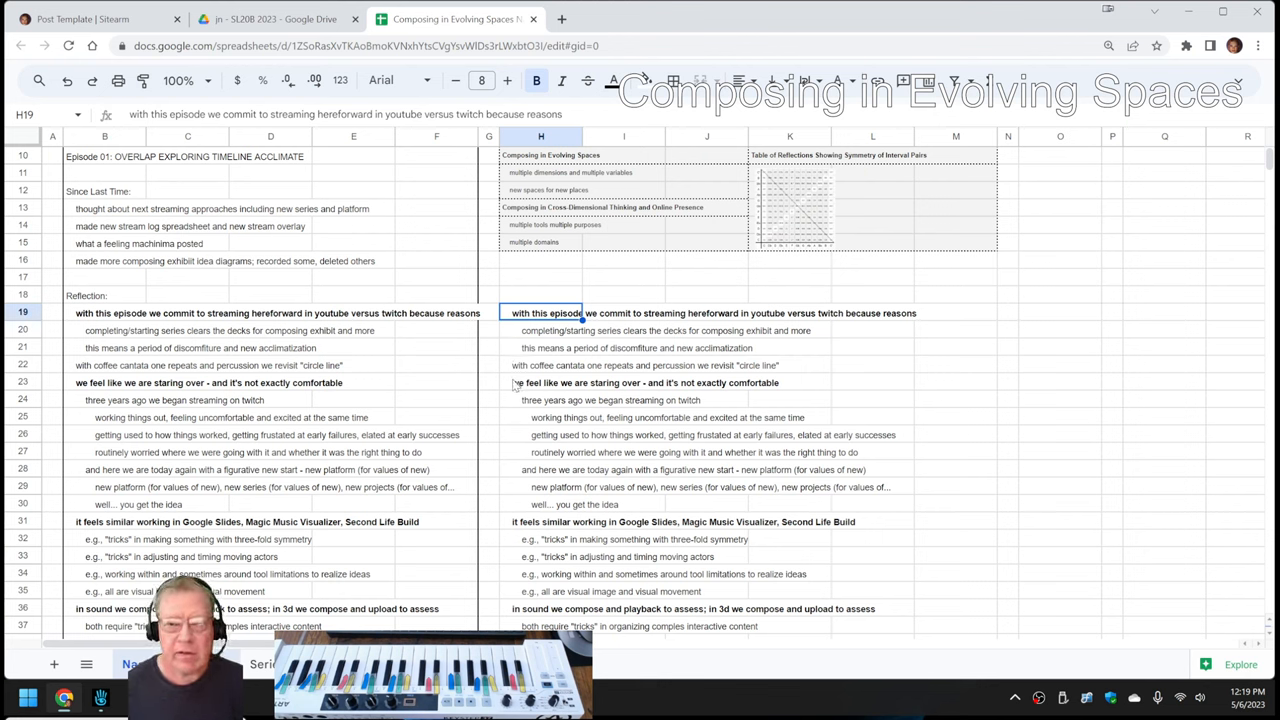
pyautogui.moveTo(516, 392)
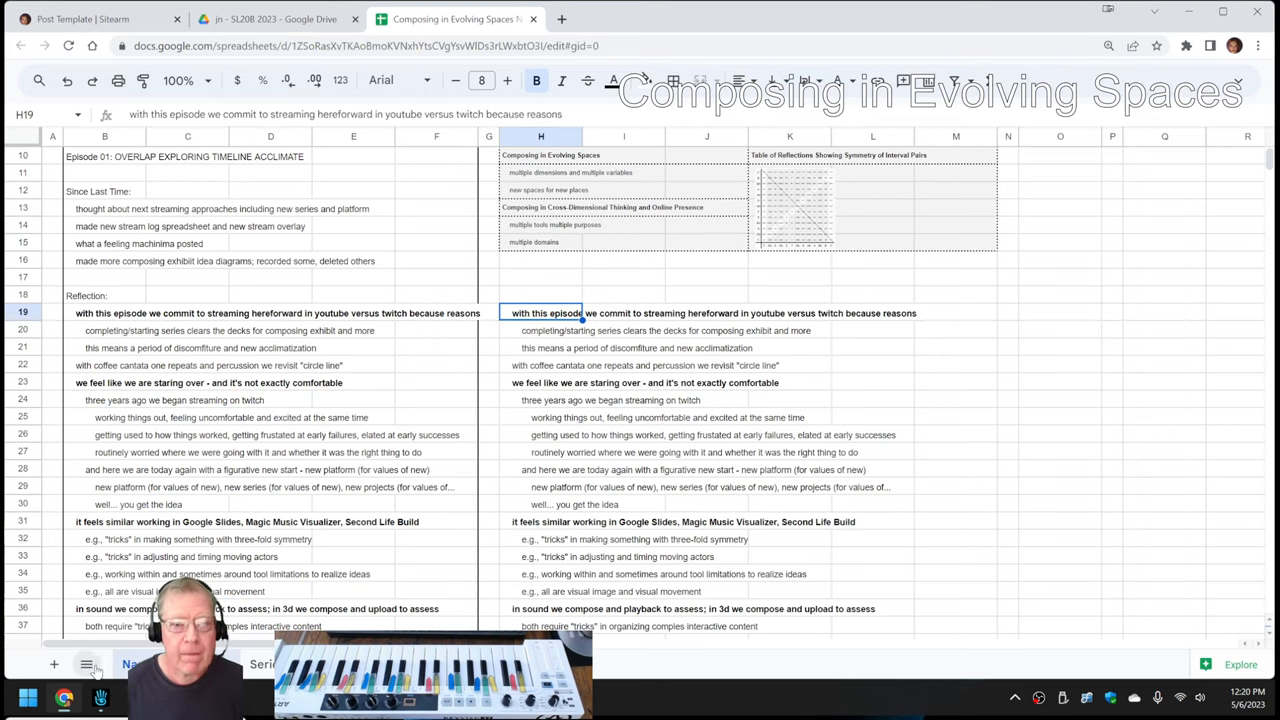
# Tour the composer exhibit to the framed pink-haired portrait, then bring up the Sitearm Digital Art Gallery Animations post.
pyautogui.click(540, 382)
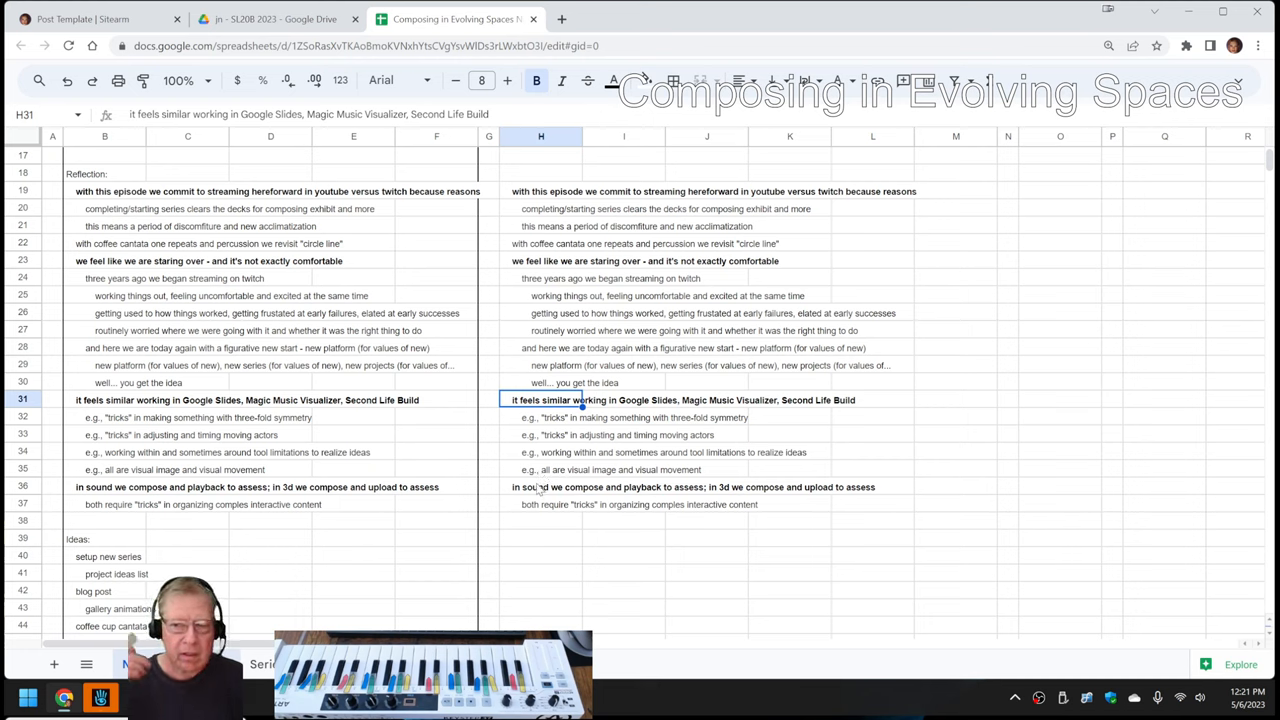
pyautogui.click(540, 488)
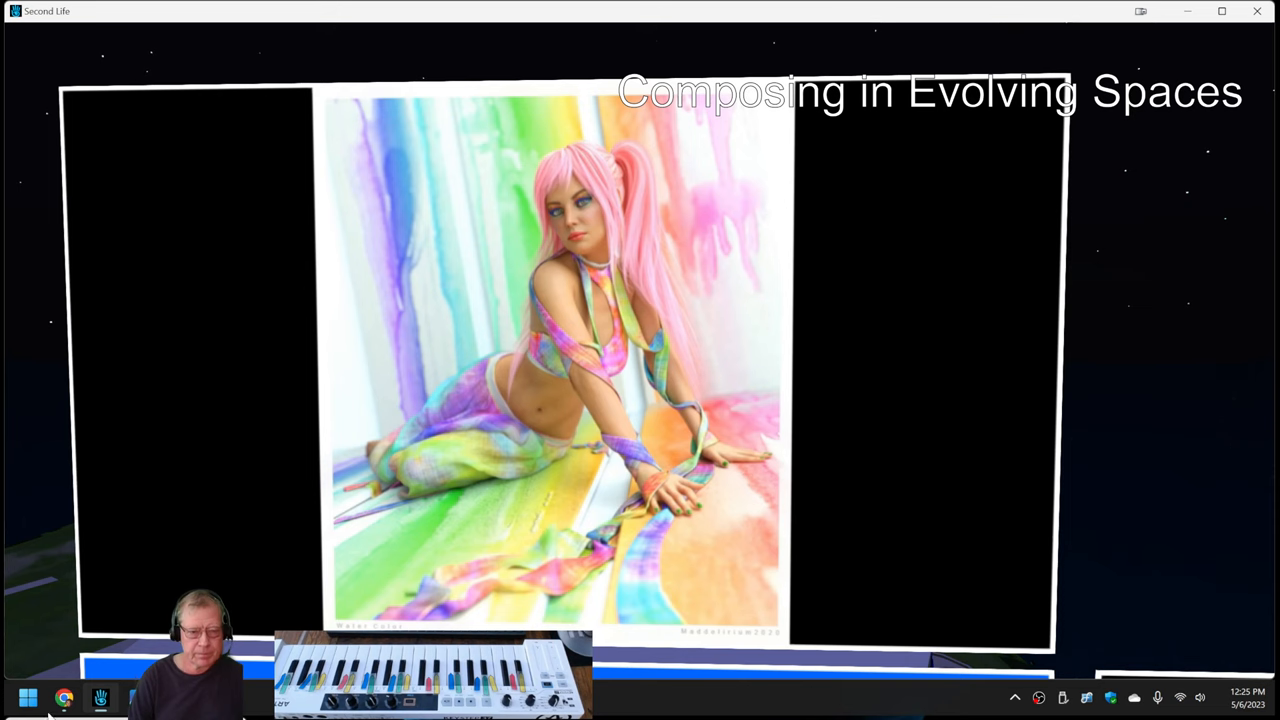
pyautogui.click(64, 696)
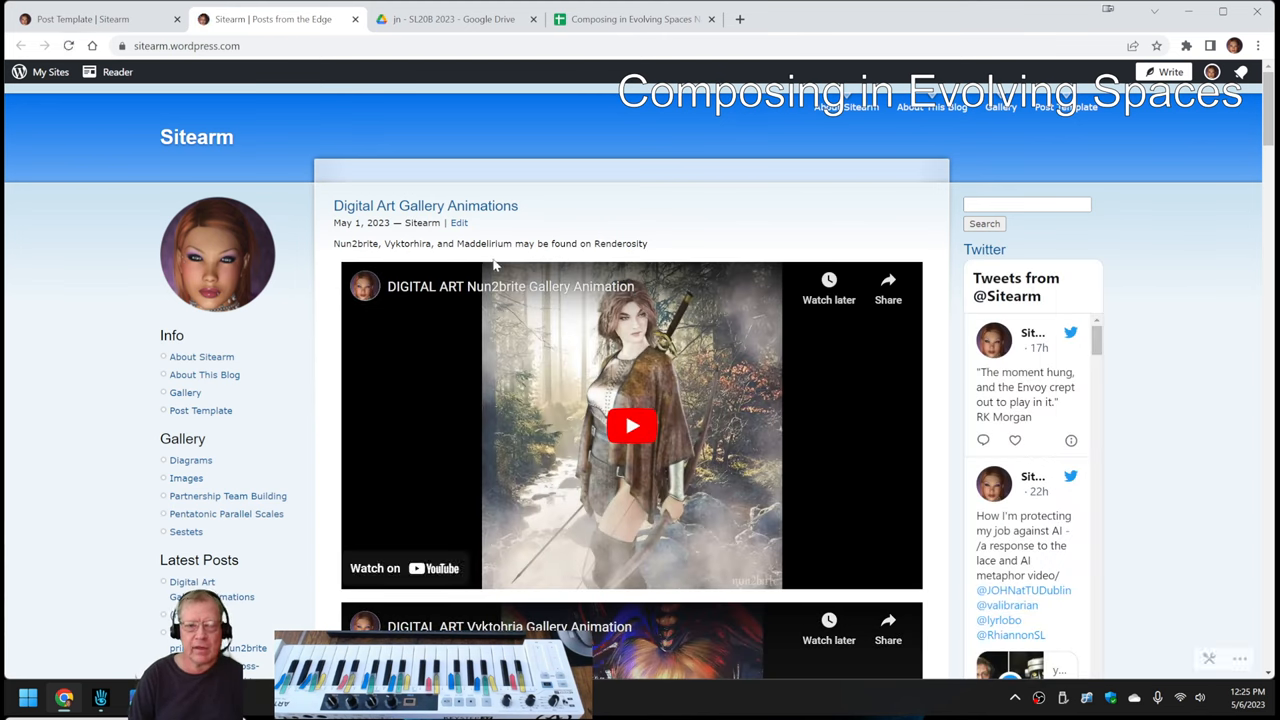